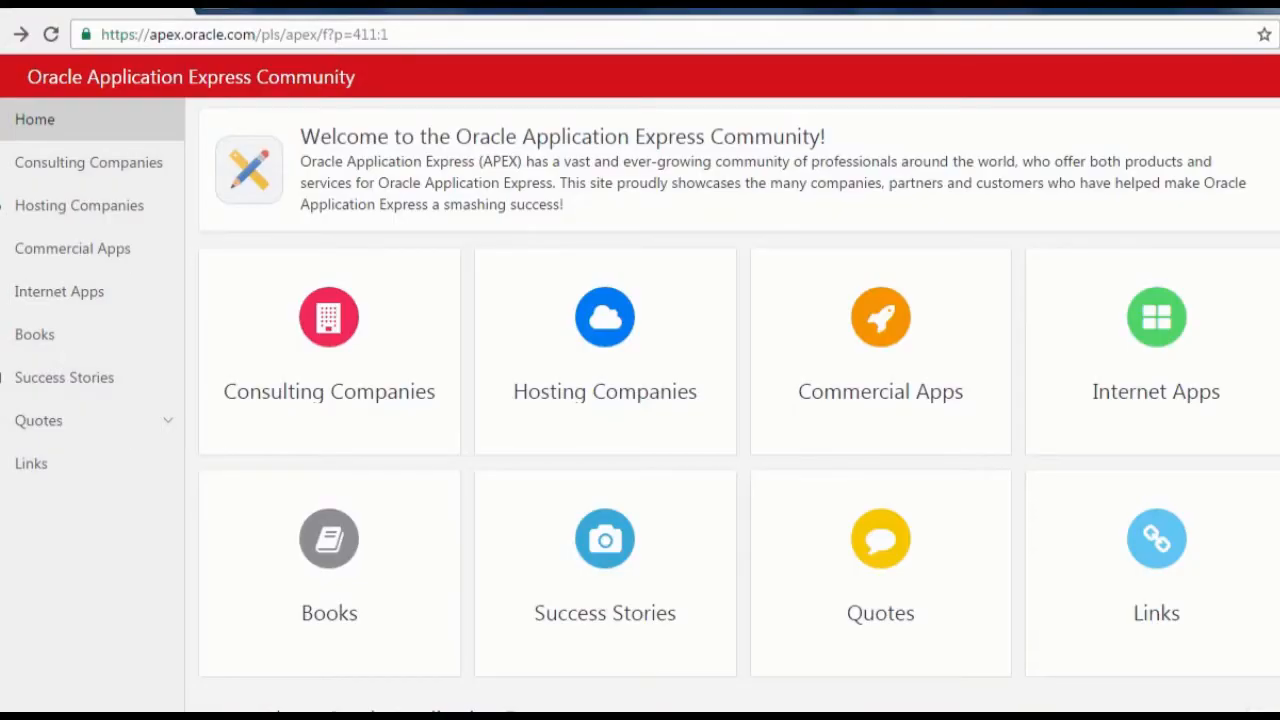
mouse_move(1088, 660)
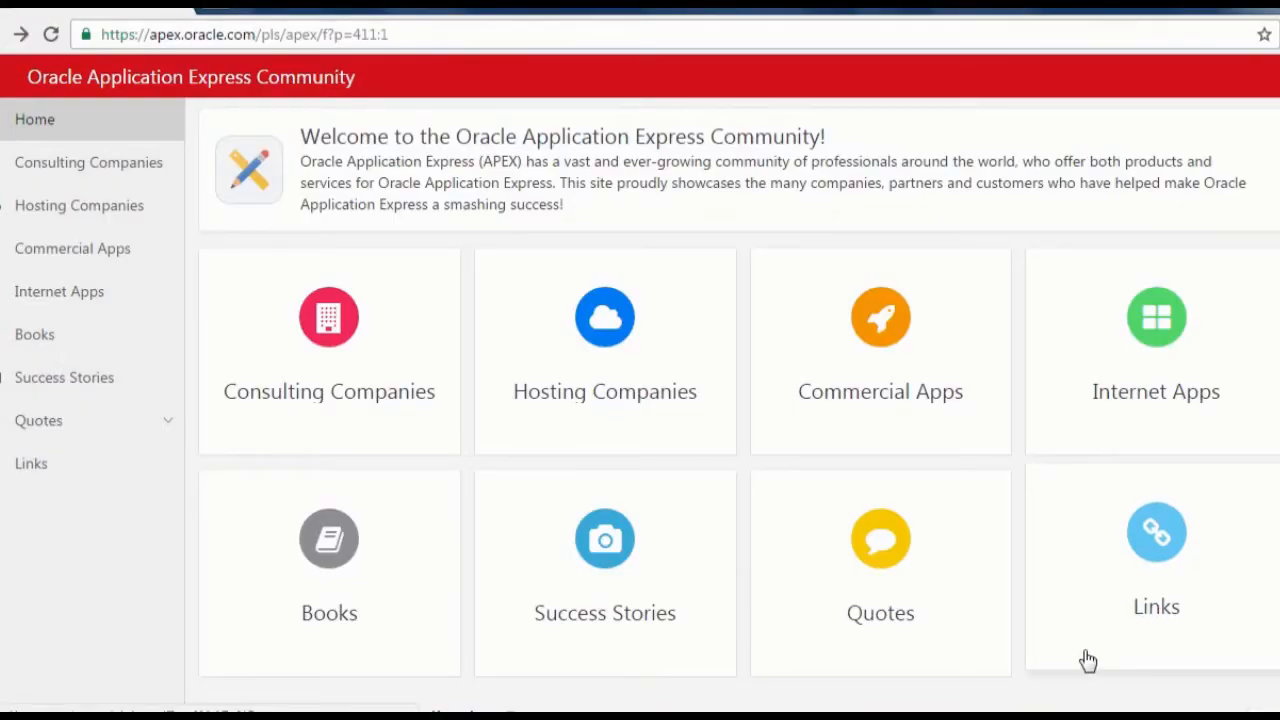
mouse_move(396, 84)
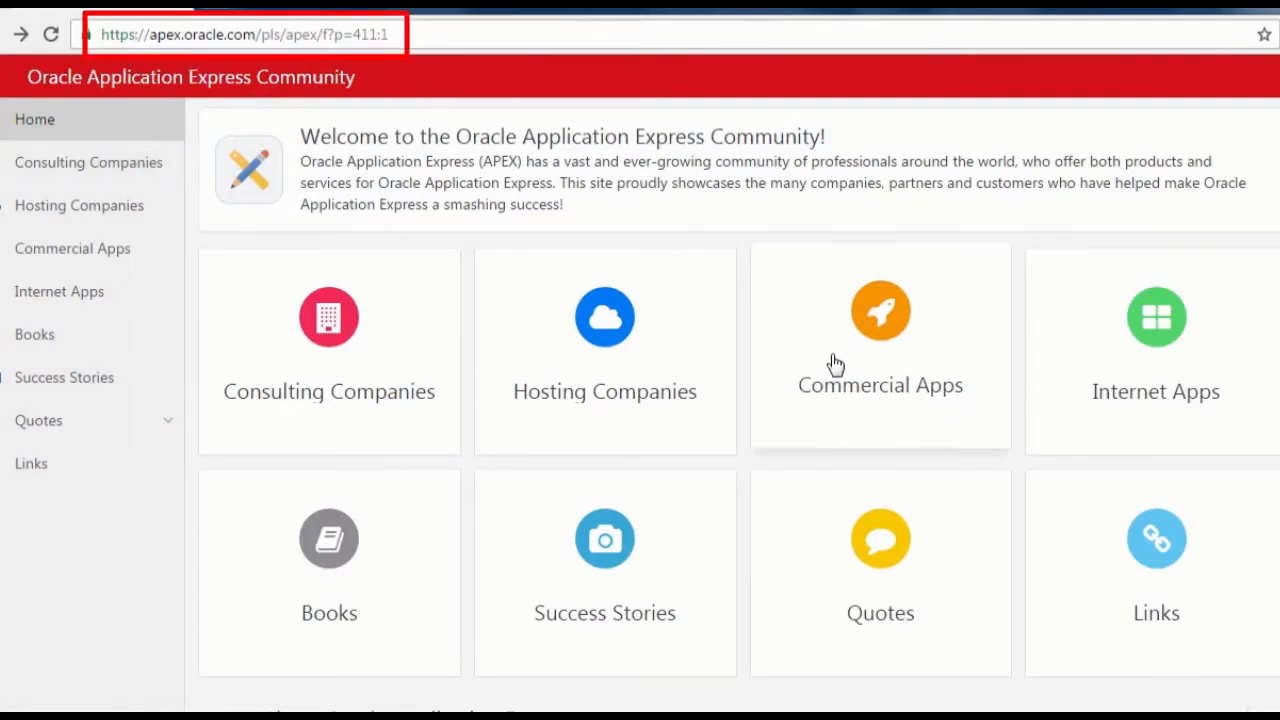
mouse_move(392, 248)
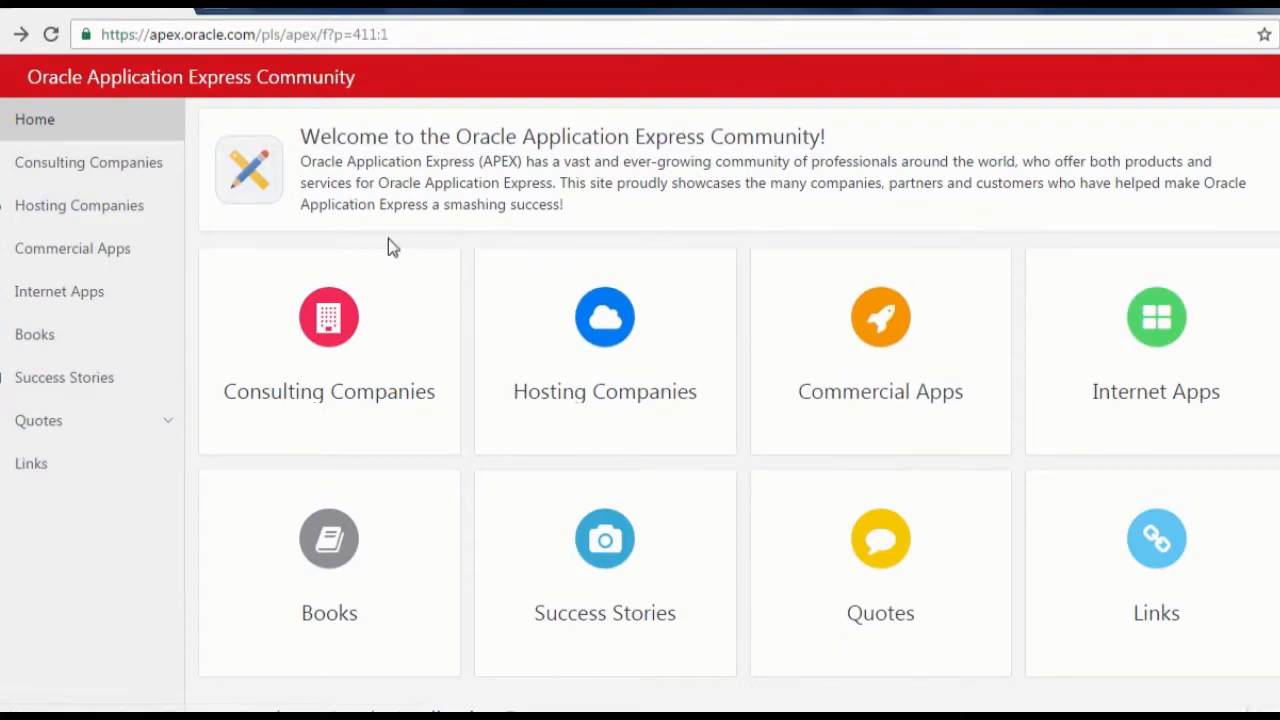
mouse_move(674, 372)
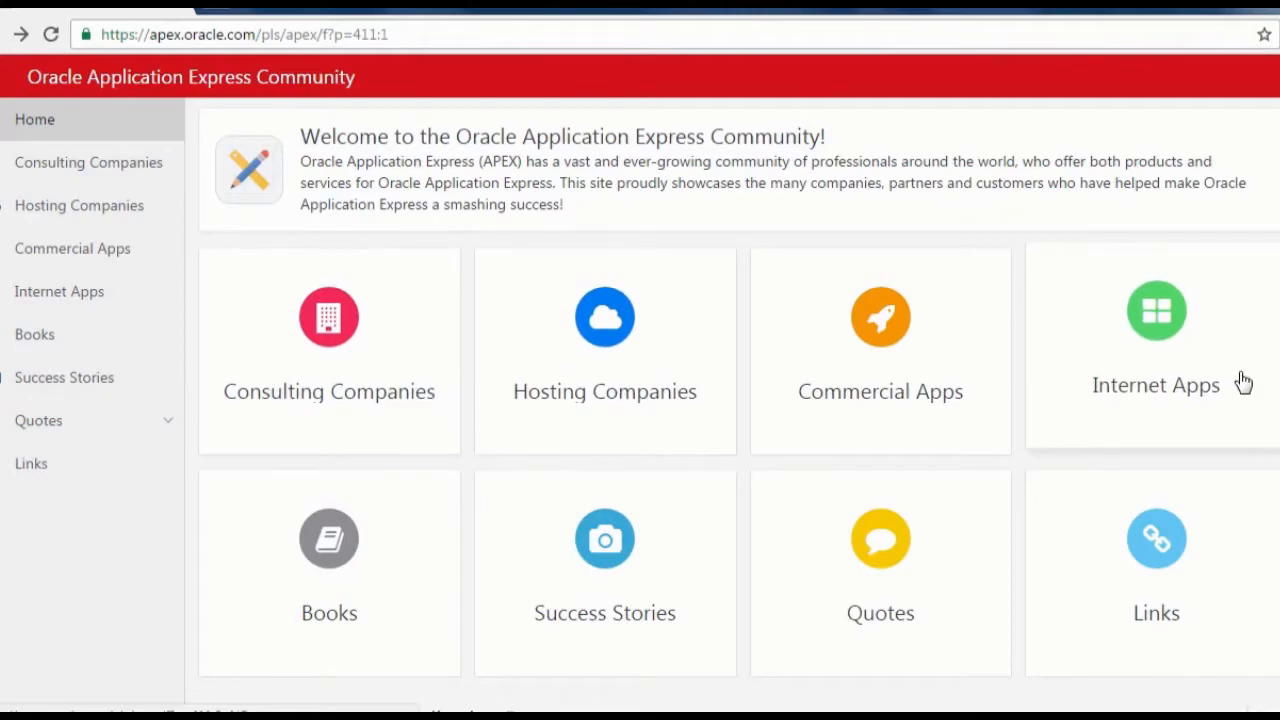
mouse_move(1242, 362)
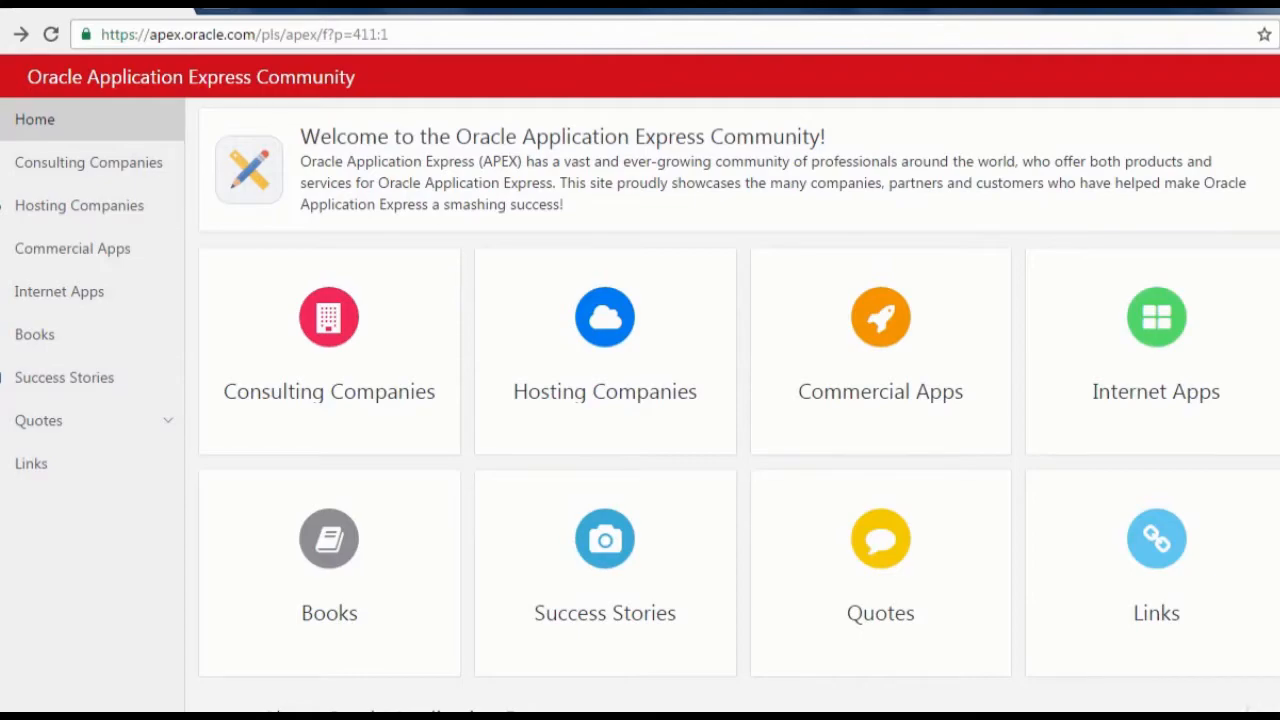
Step: Scroll through the Internet Apps gallery cards such as Ask Tom, CareCaller and FOEX
scroll(down, 3)
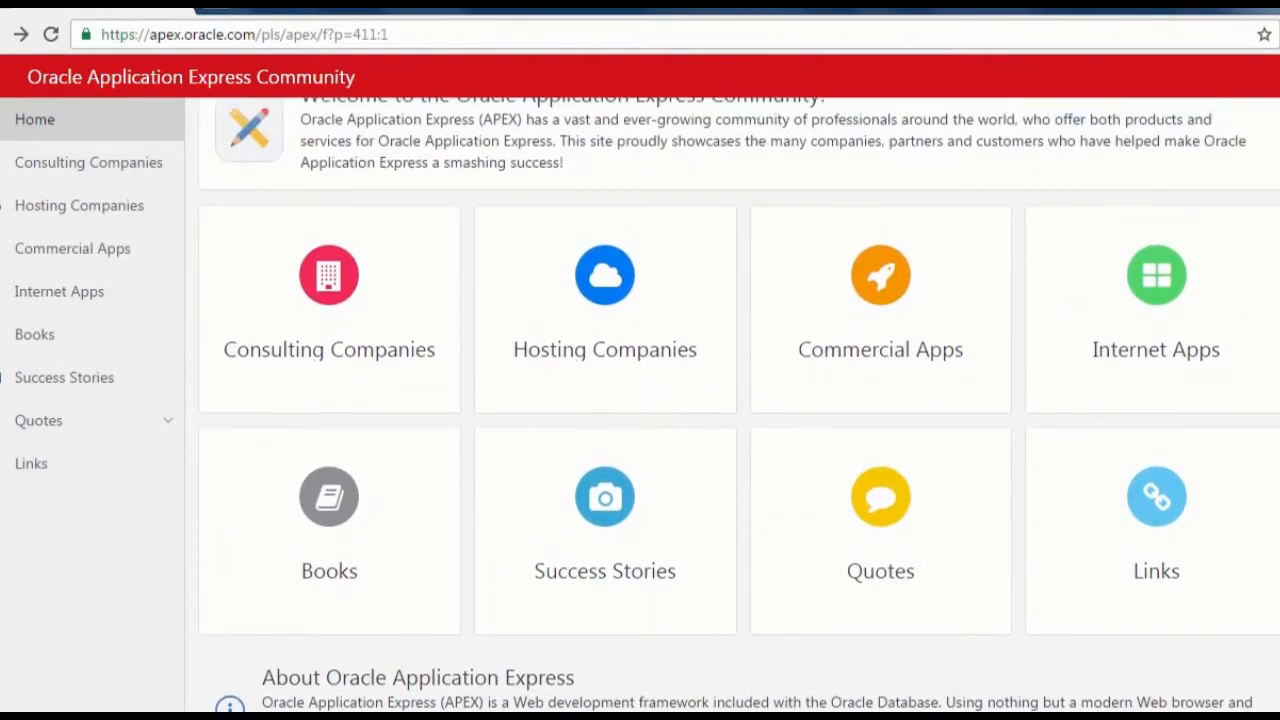
mouse_move(998, 324)
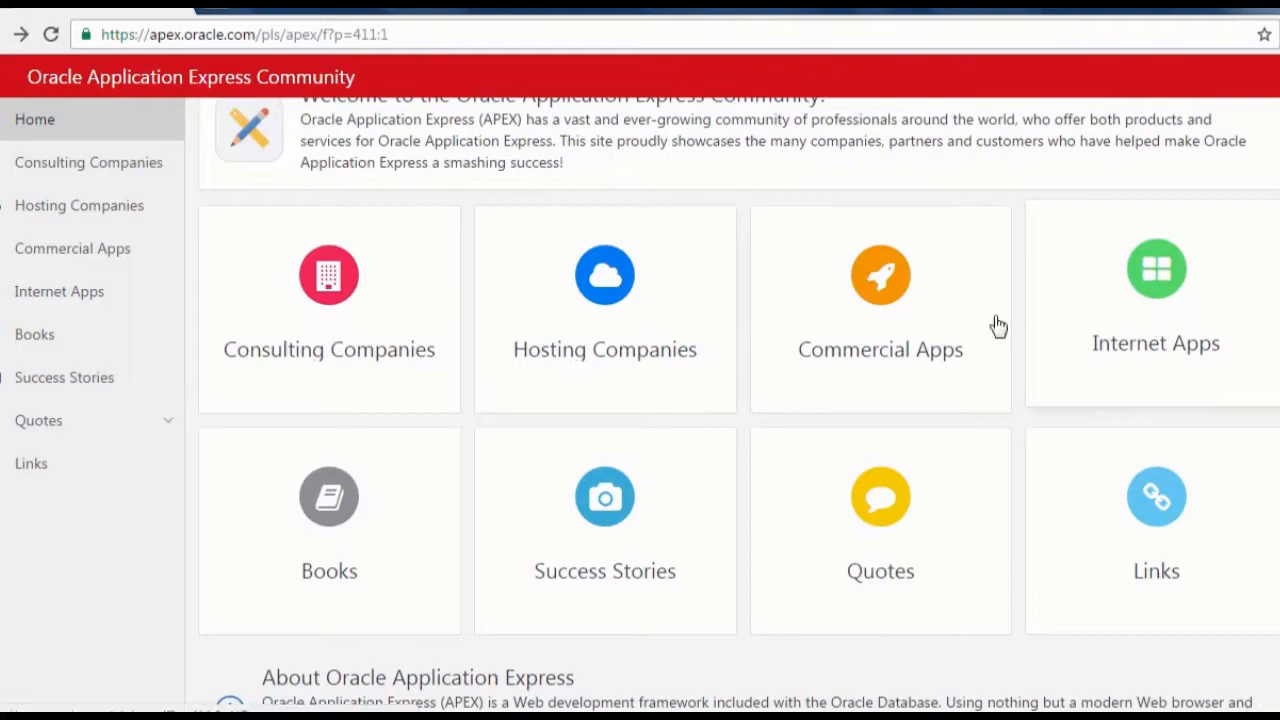
mouse_move(1168, 320)
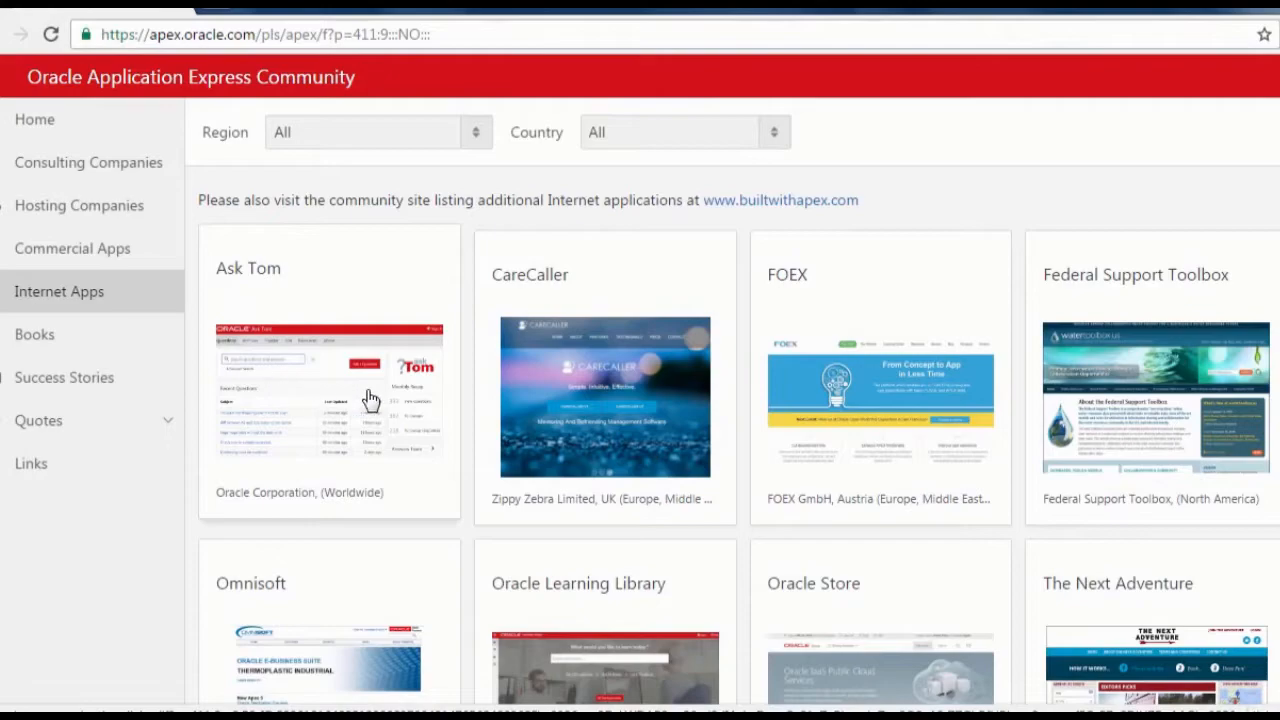
mouse_move(980, 384)
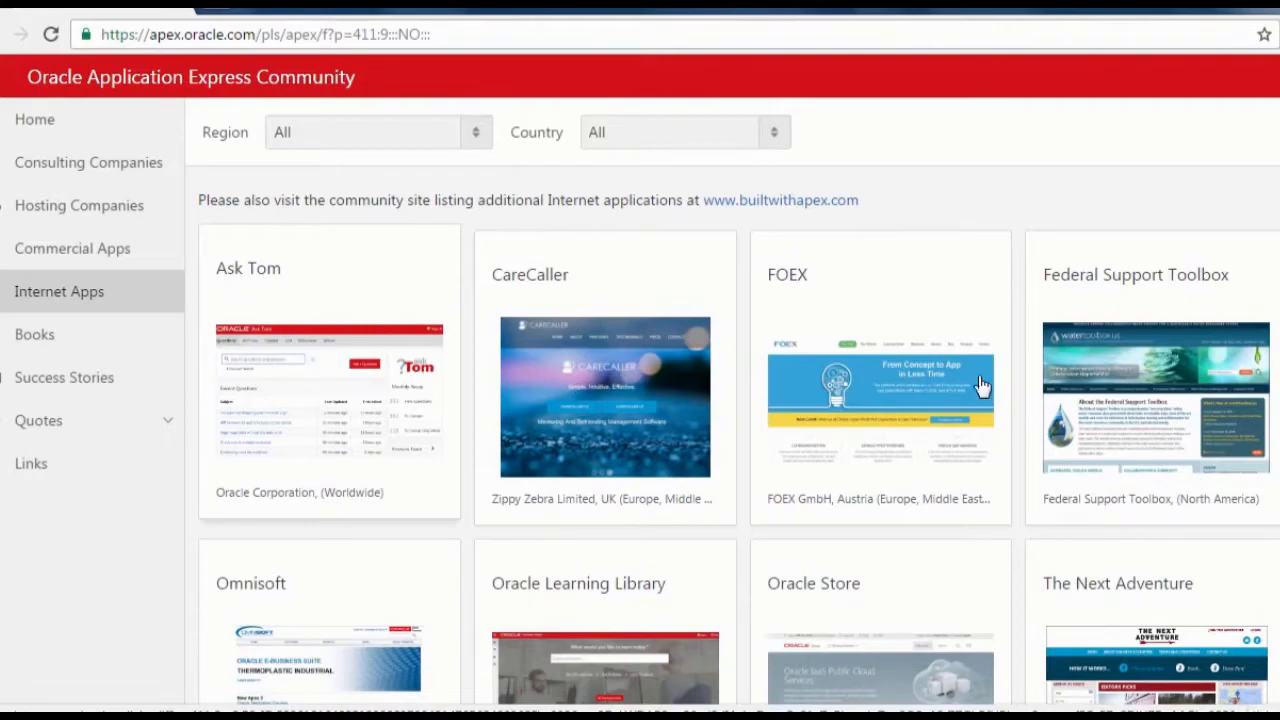
scroll(down, 3)
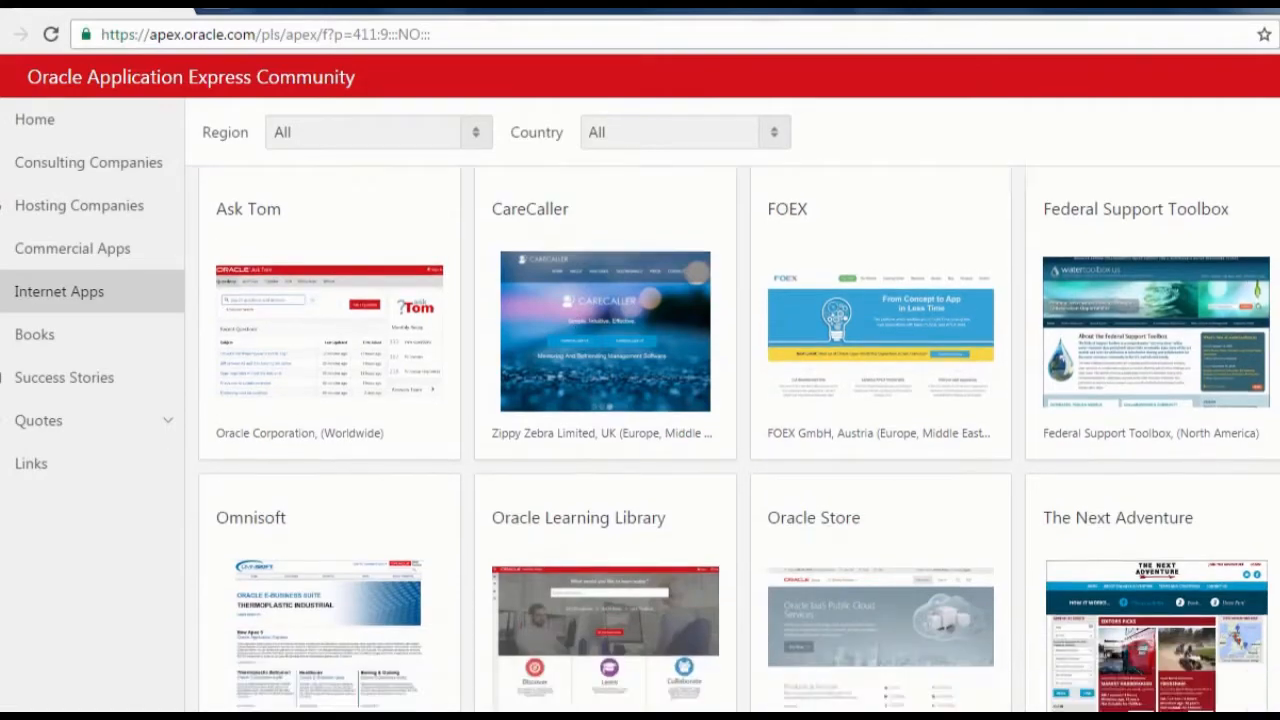
scroll(down, 3)
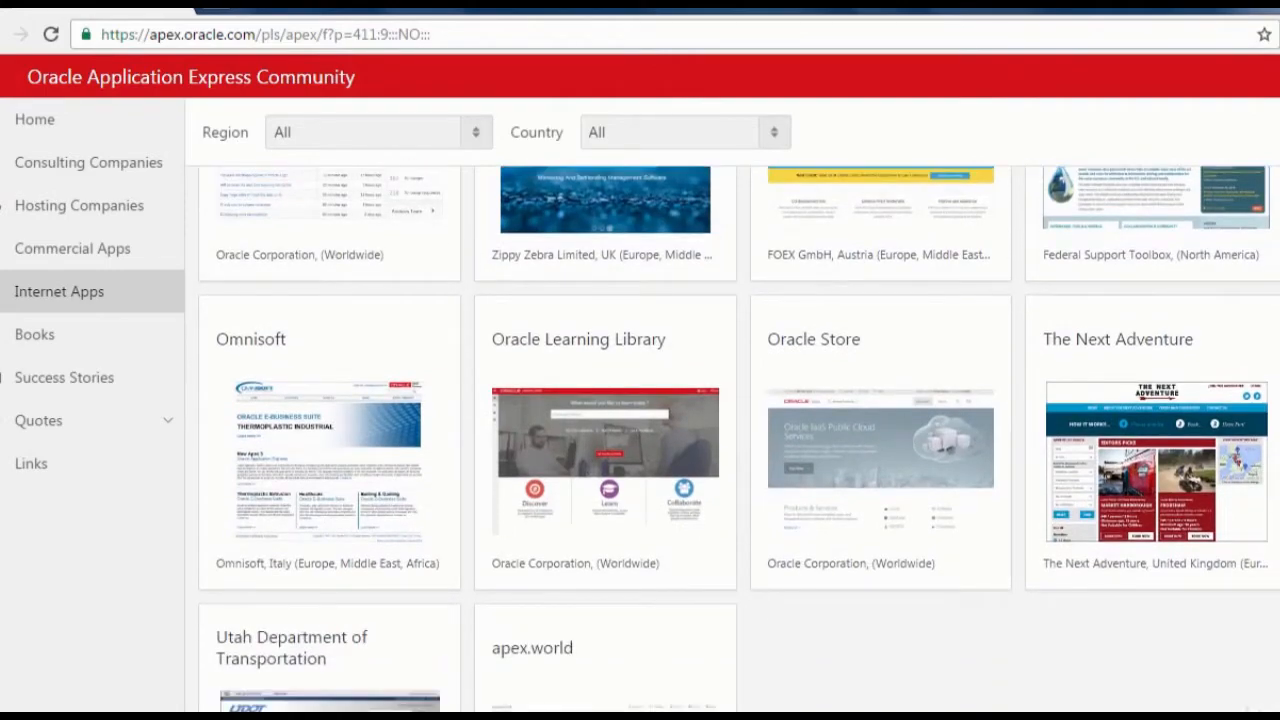
scroll(down, 3)
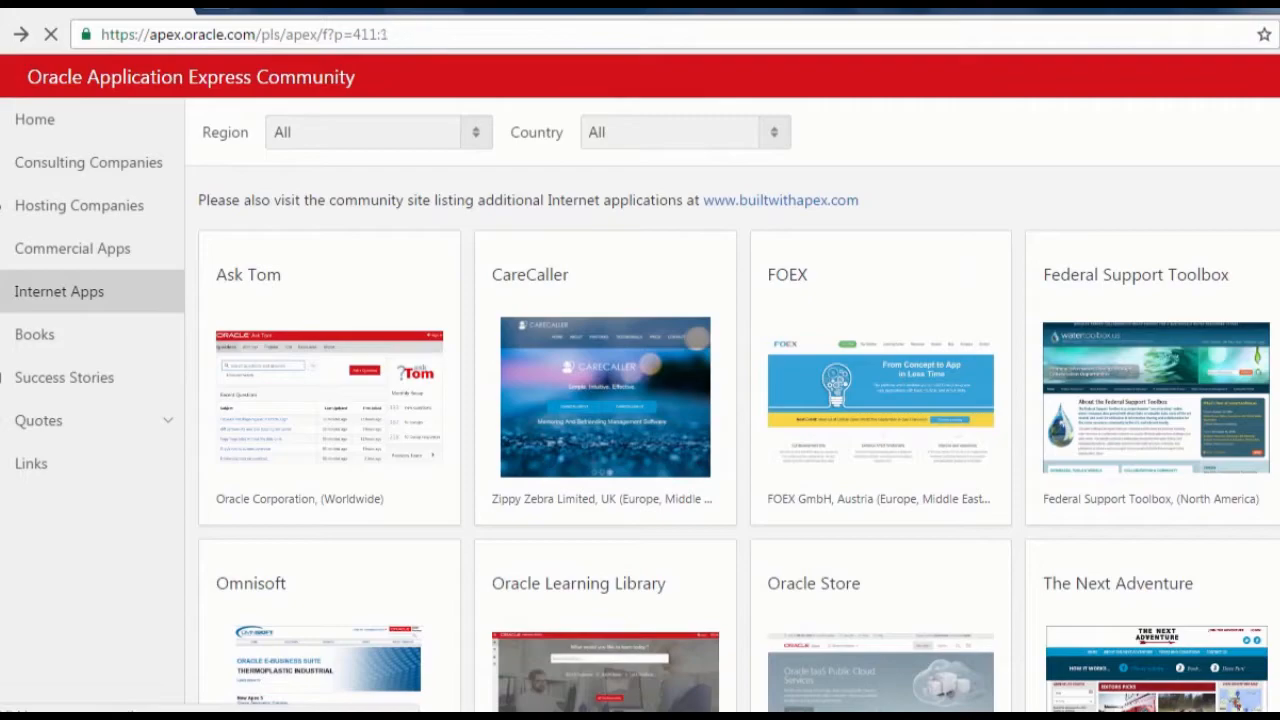
Step: Browse the Commercial Apps product cards top to bottom, then return to the community home page
click(36, 120)
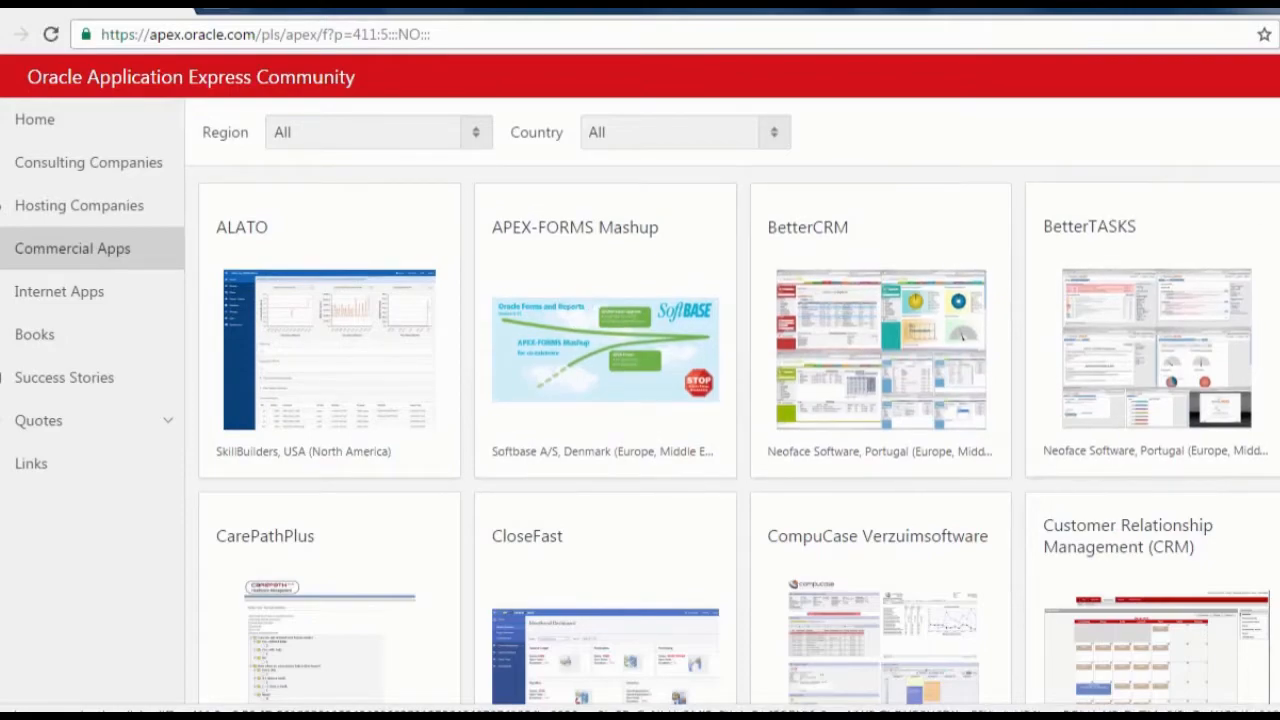
scroll(down, 3)
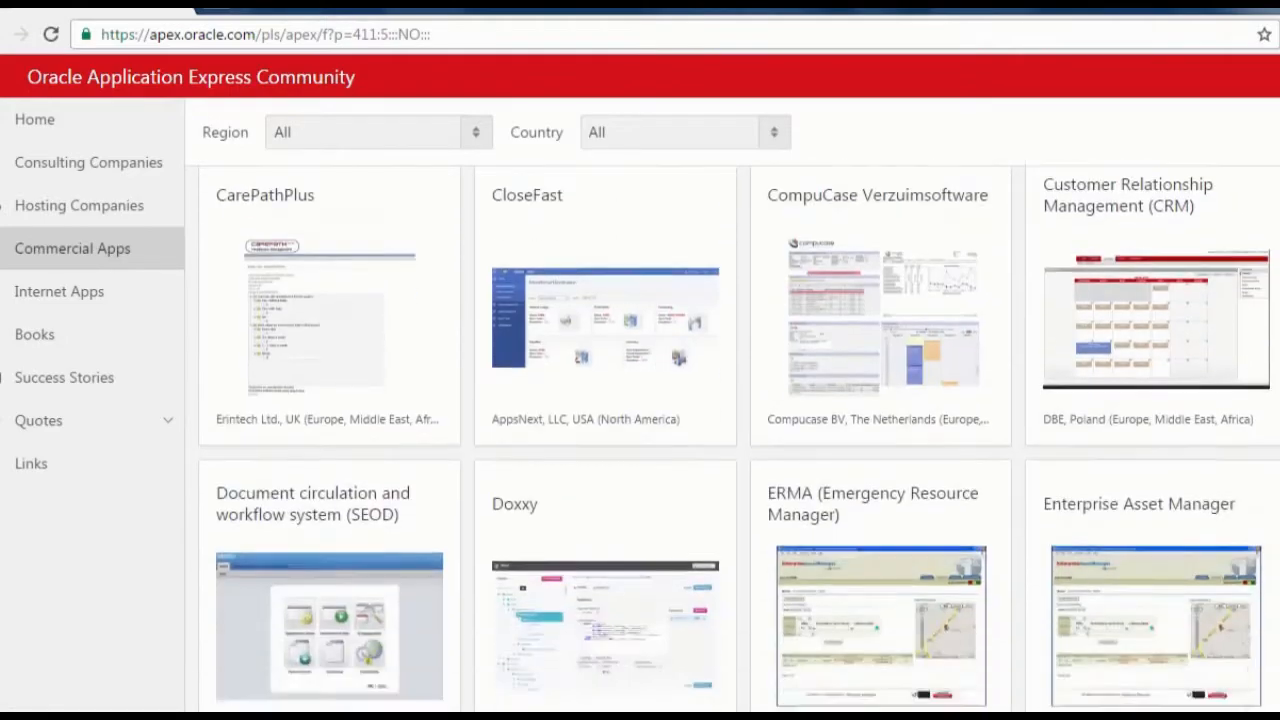
scroll(down, 3)
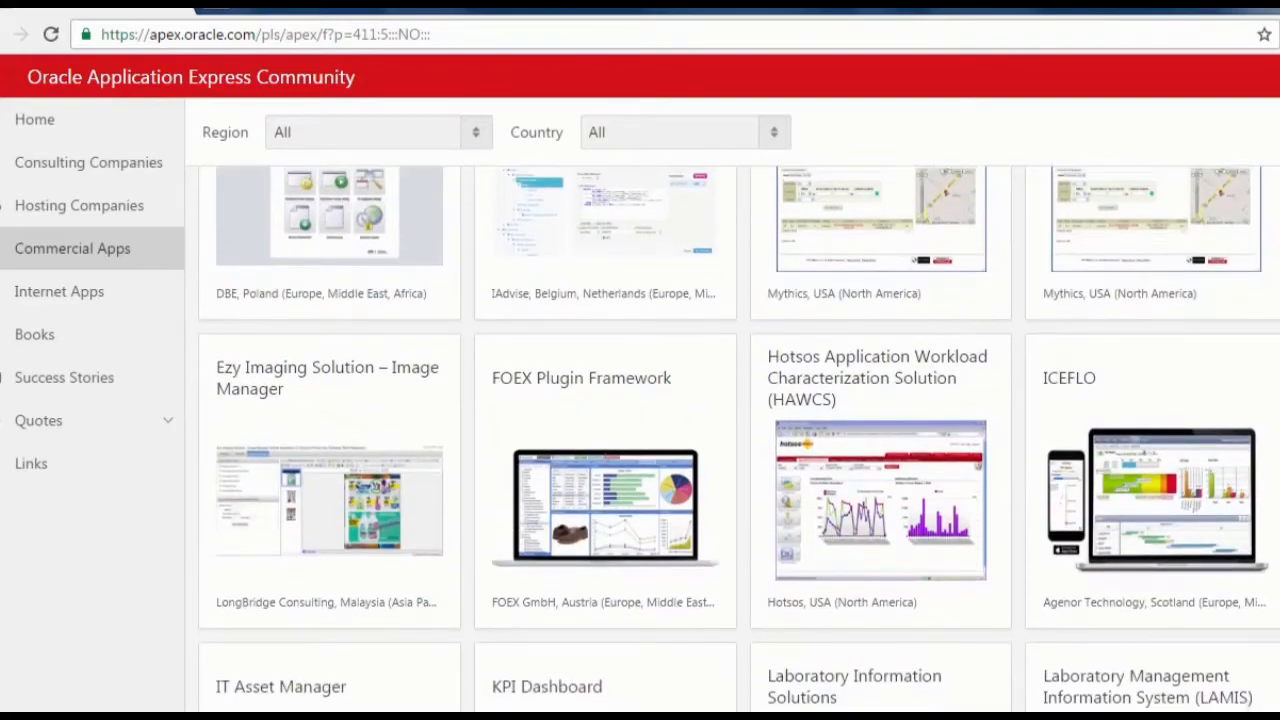
scroll(down, 3)
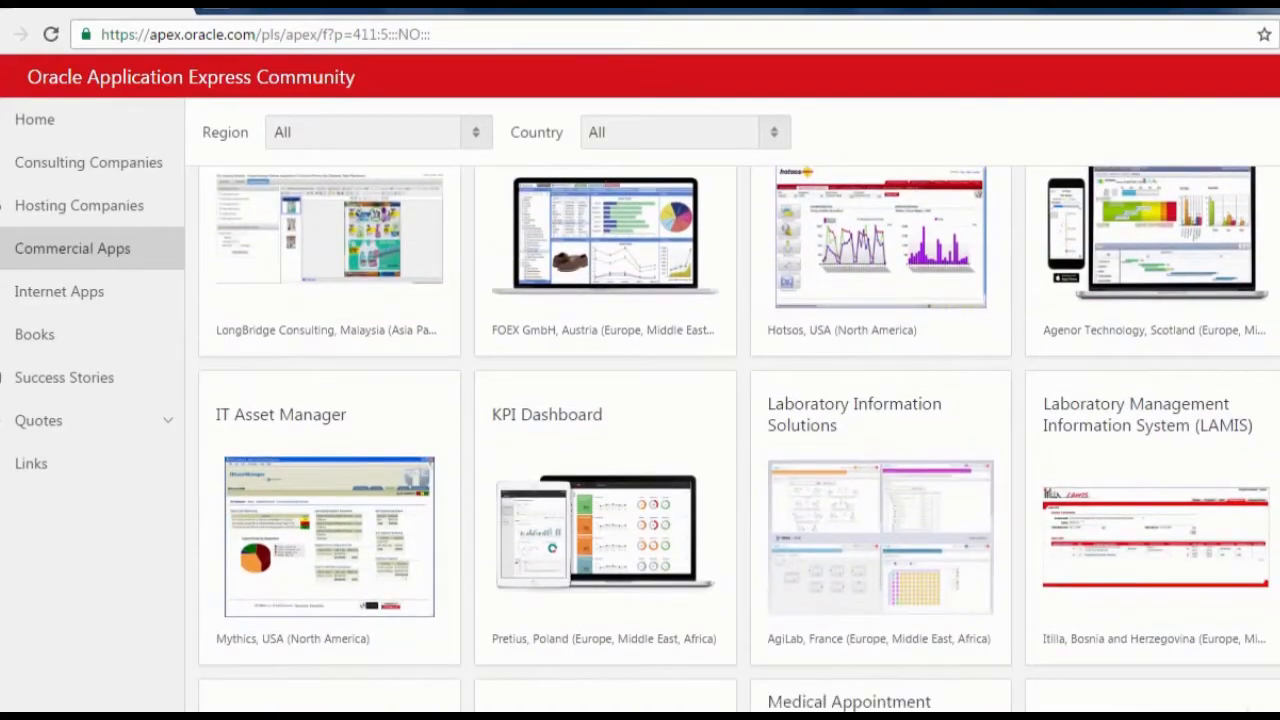
scroll(down, 3)
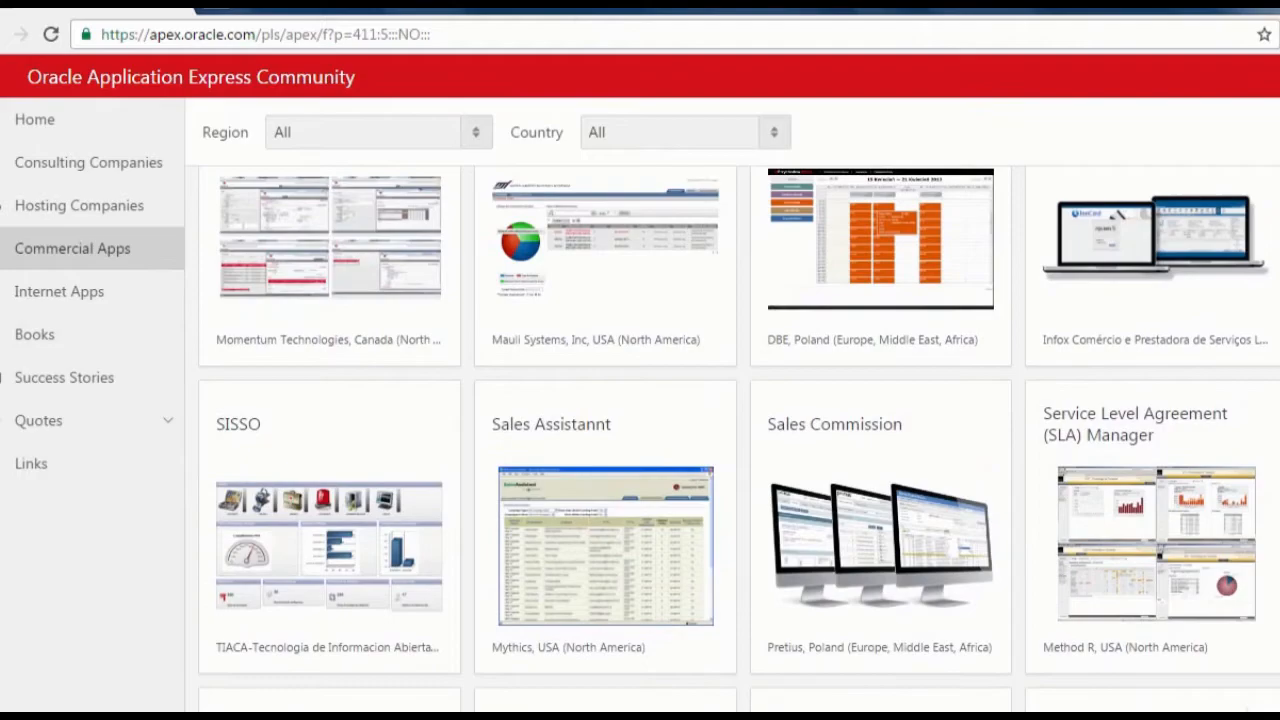
scroll(down, 3)
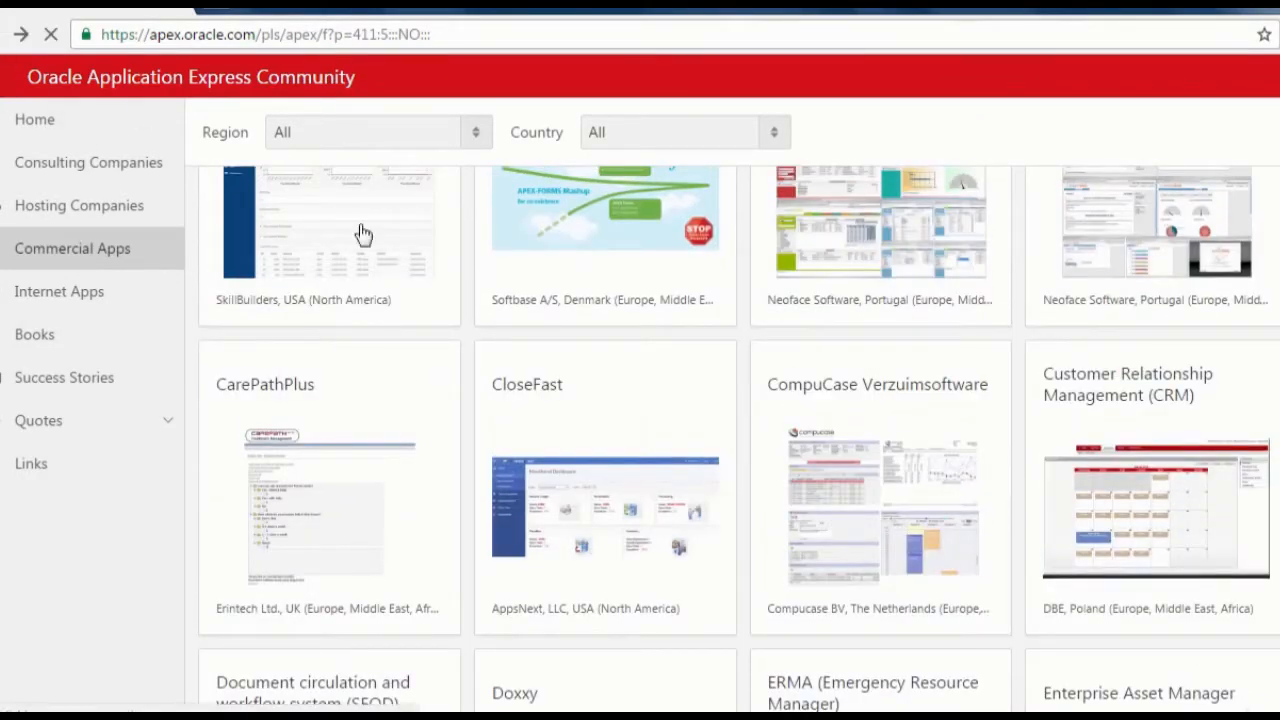
click(36, 120)
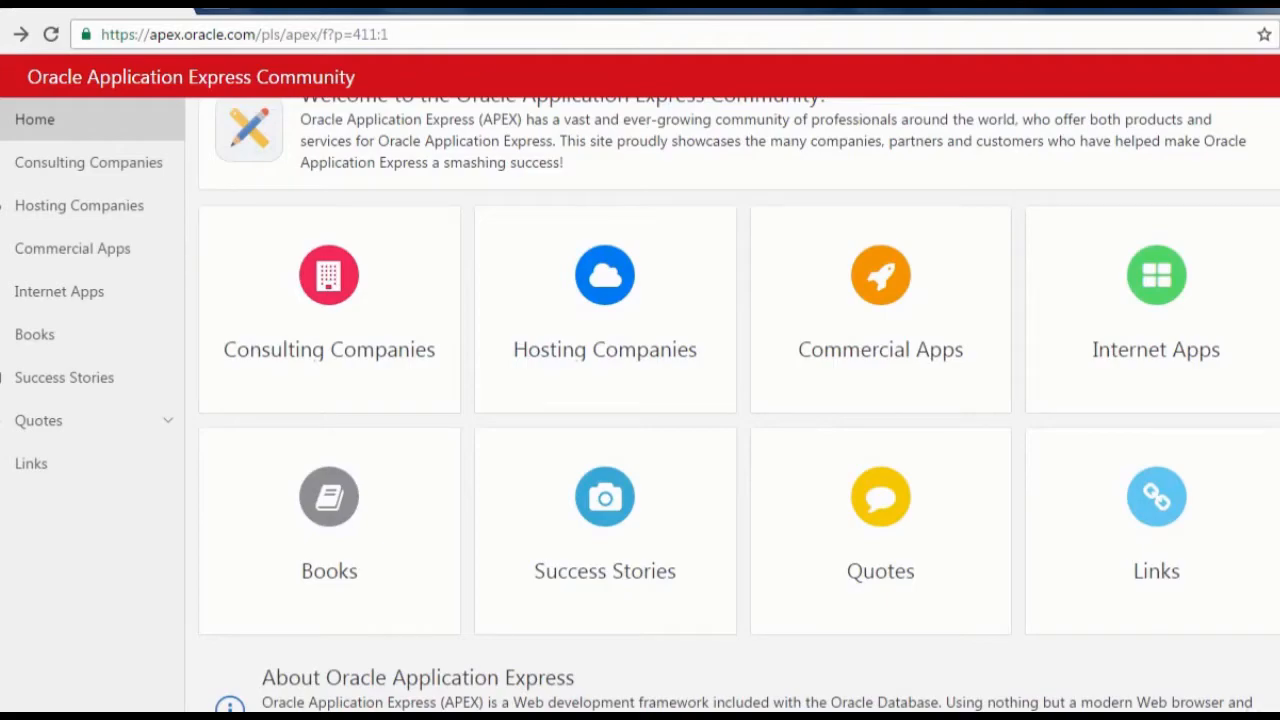
Step: Scroll the home page through its About Oracle Application Express and Maintaining Data sections
scroll(down, 3)
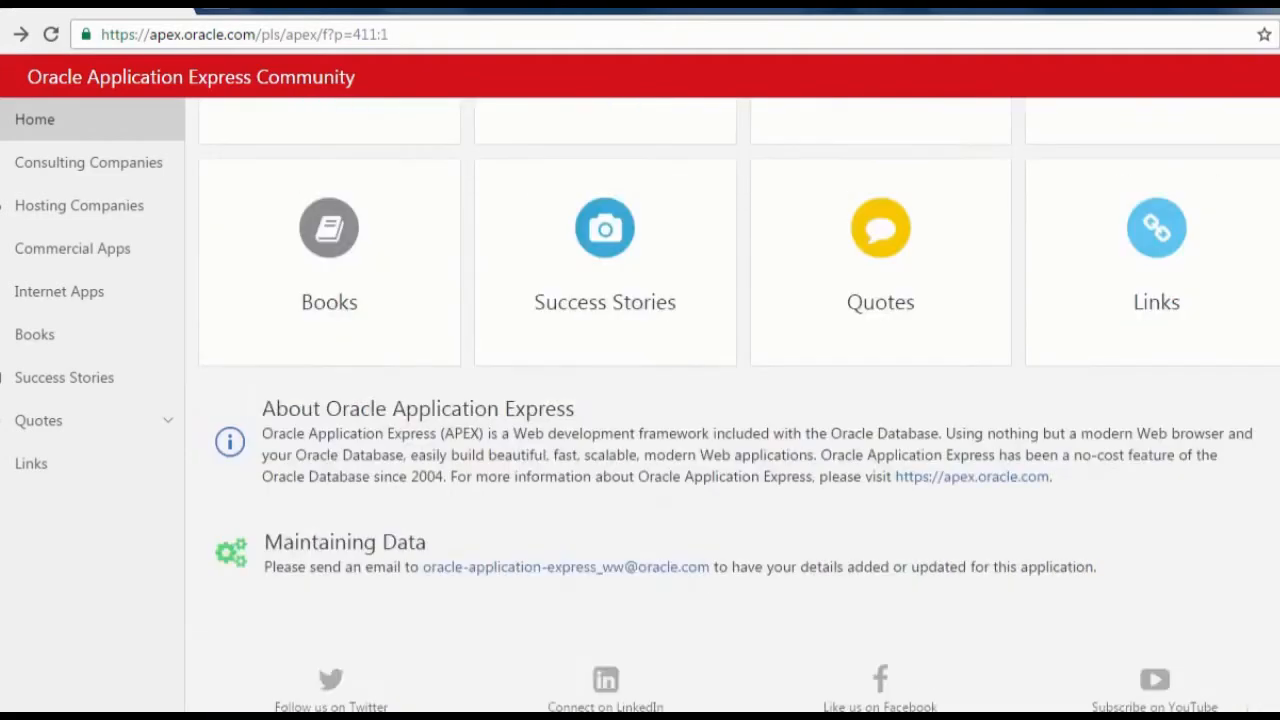
scroll(up, 3)
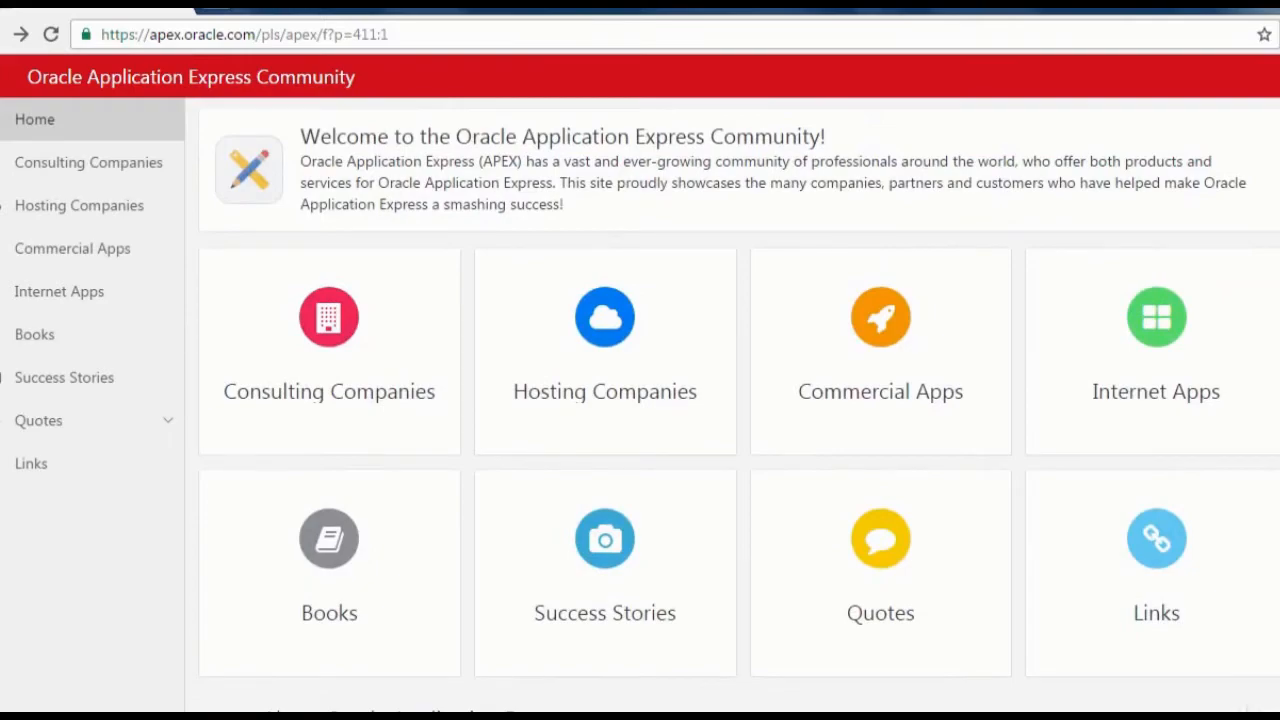
scroll(down, 3)
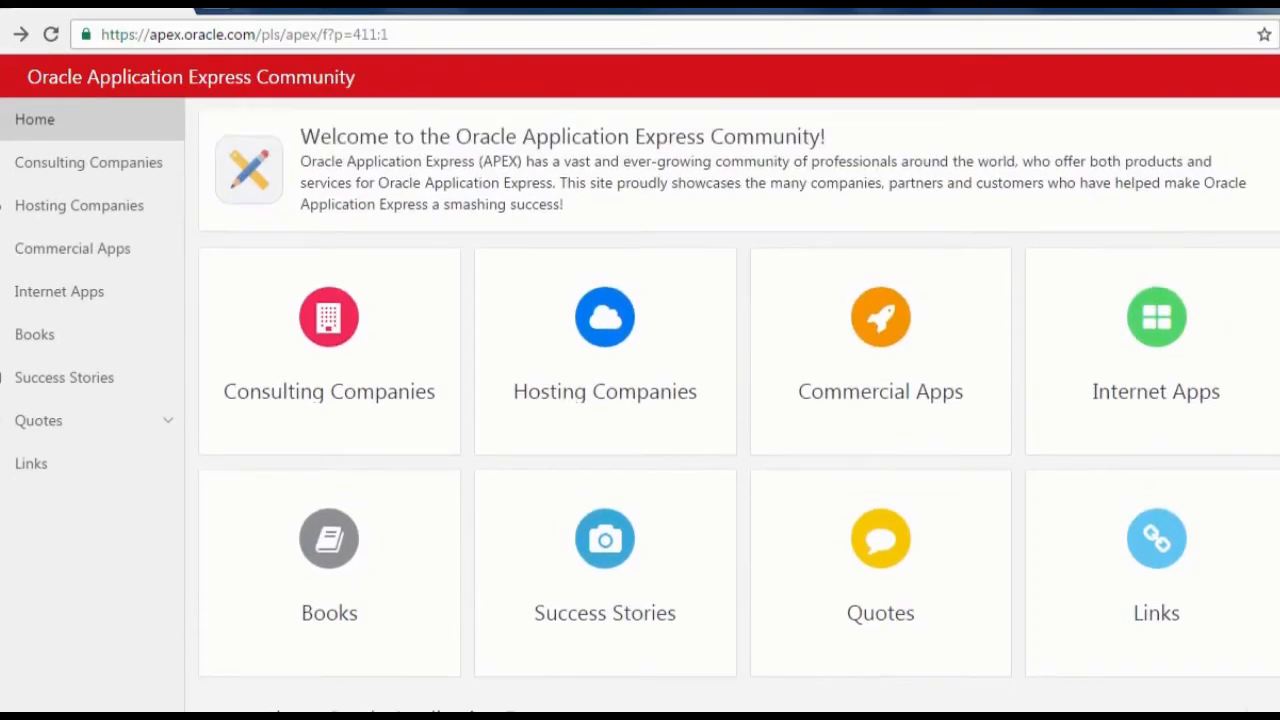
scroll(down, 3)
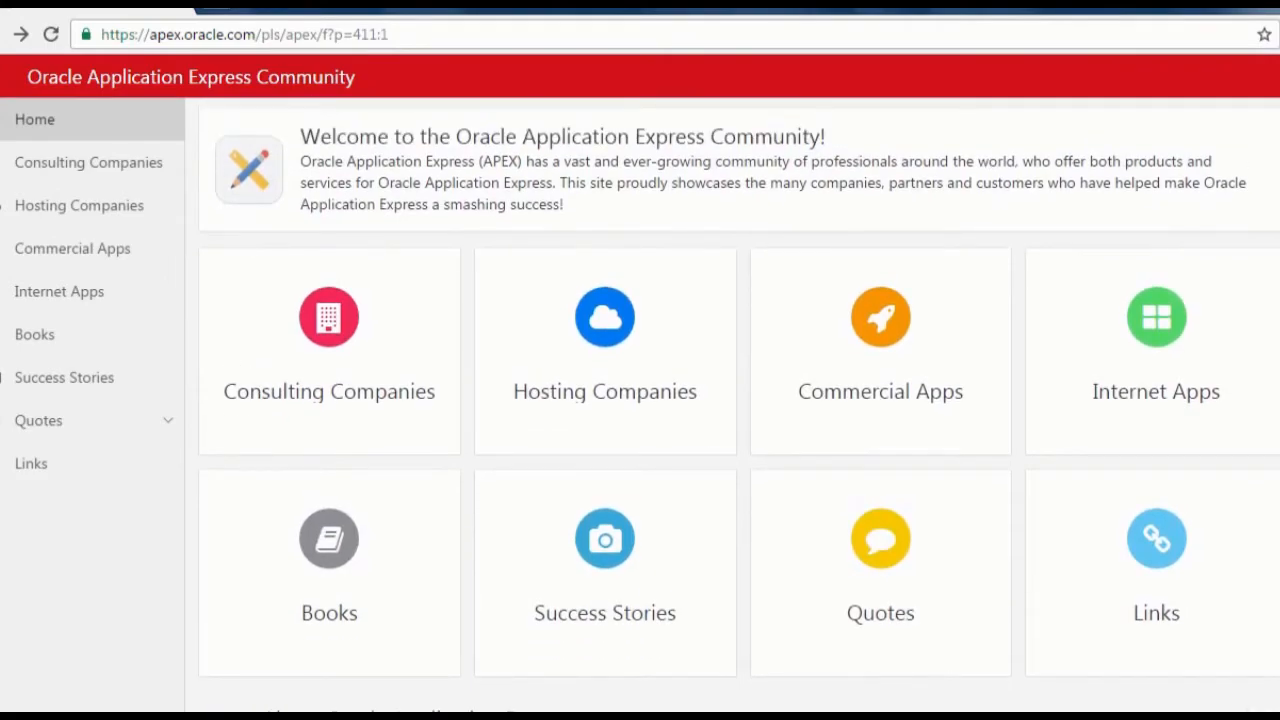
scroll(down, 3)
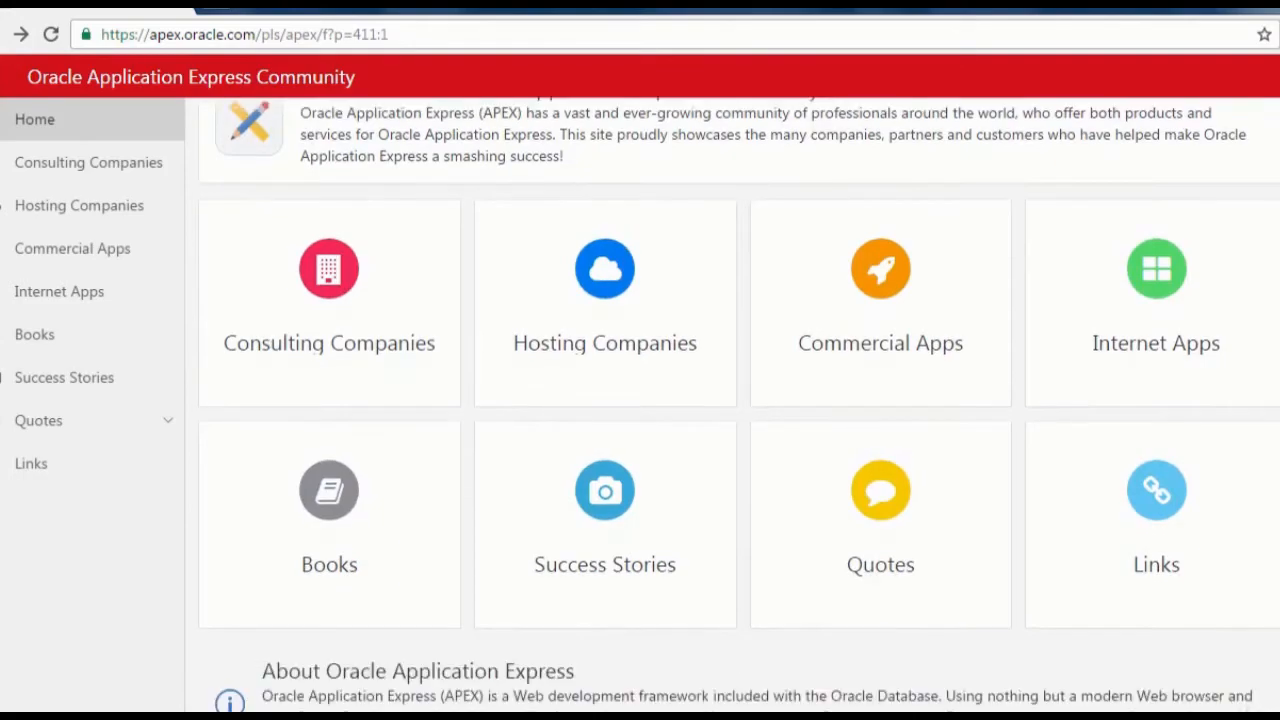
scroll(down, 3)
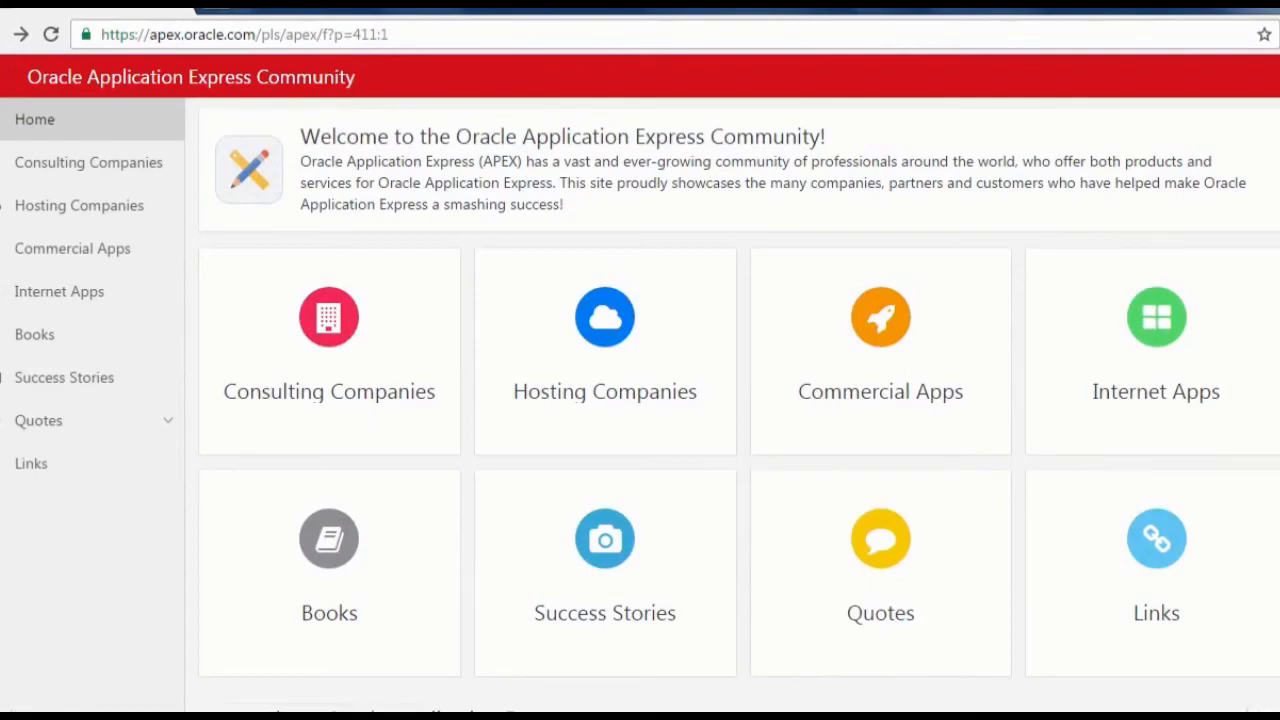
mouse_move(58, 286)
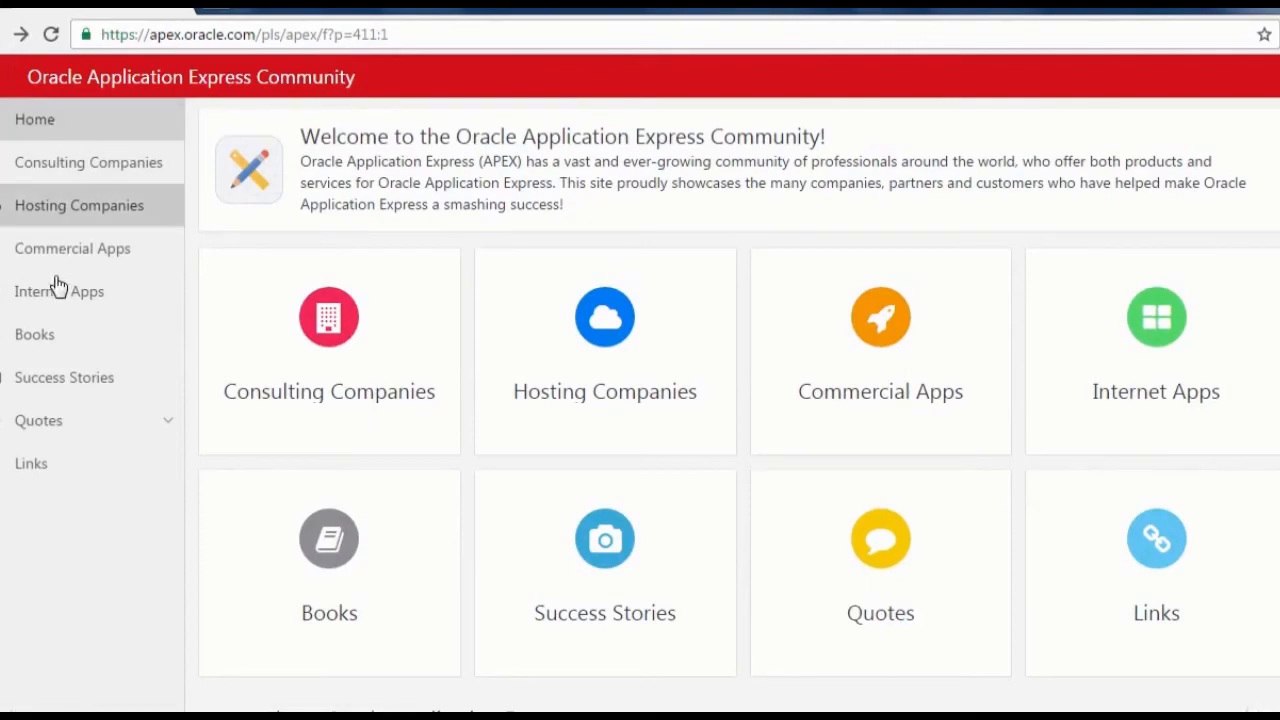